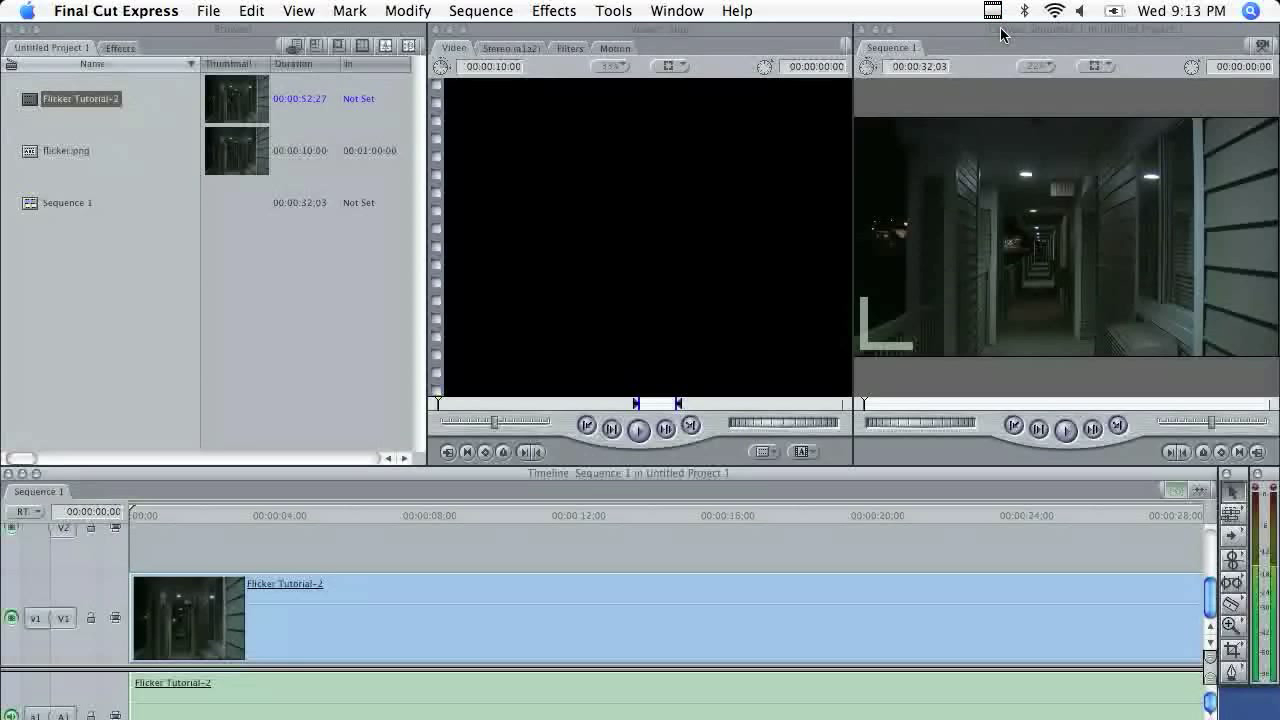
mouse_move(912, 154)
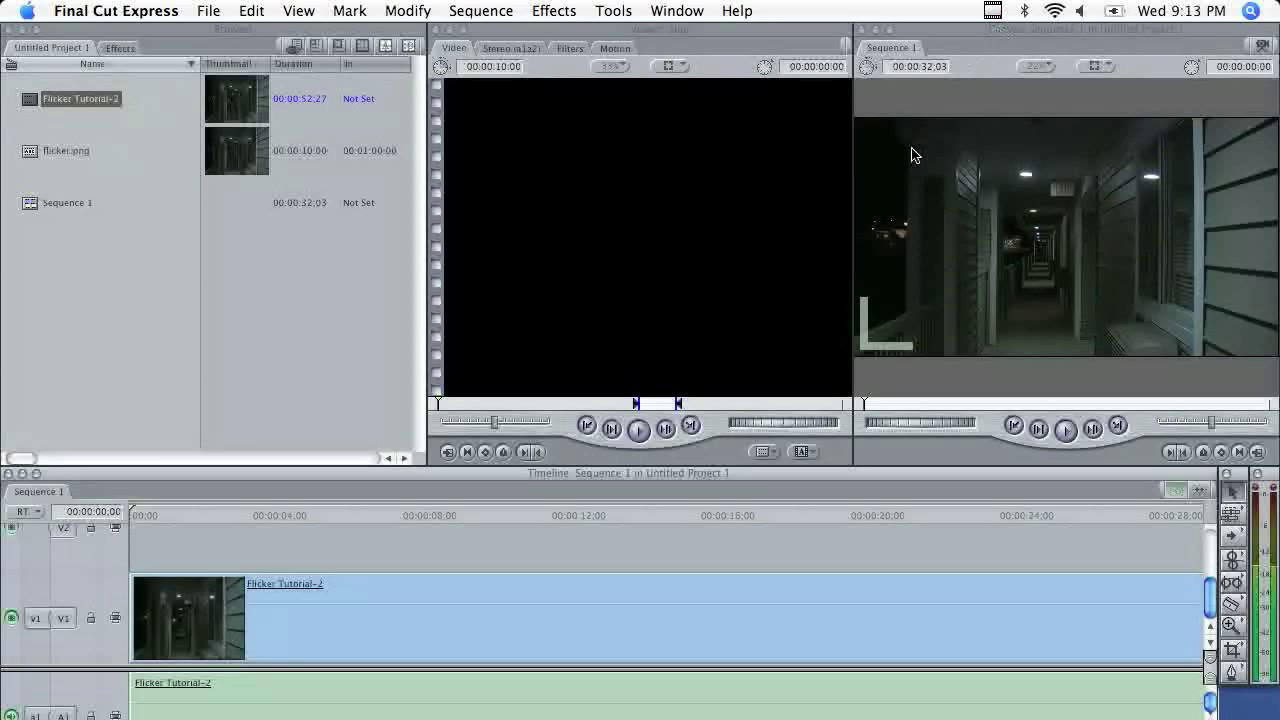
mouse_move(1040, 284)
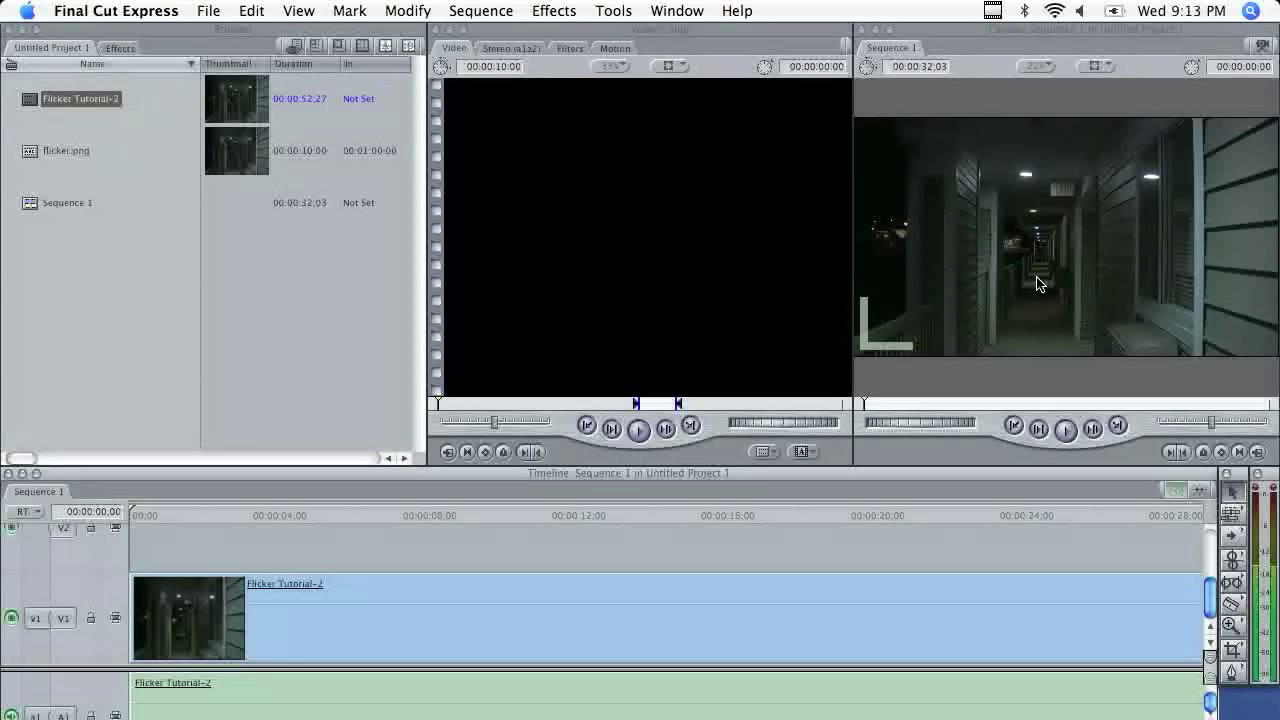
mouse_move(818, 242)
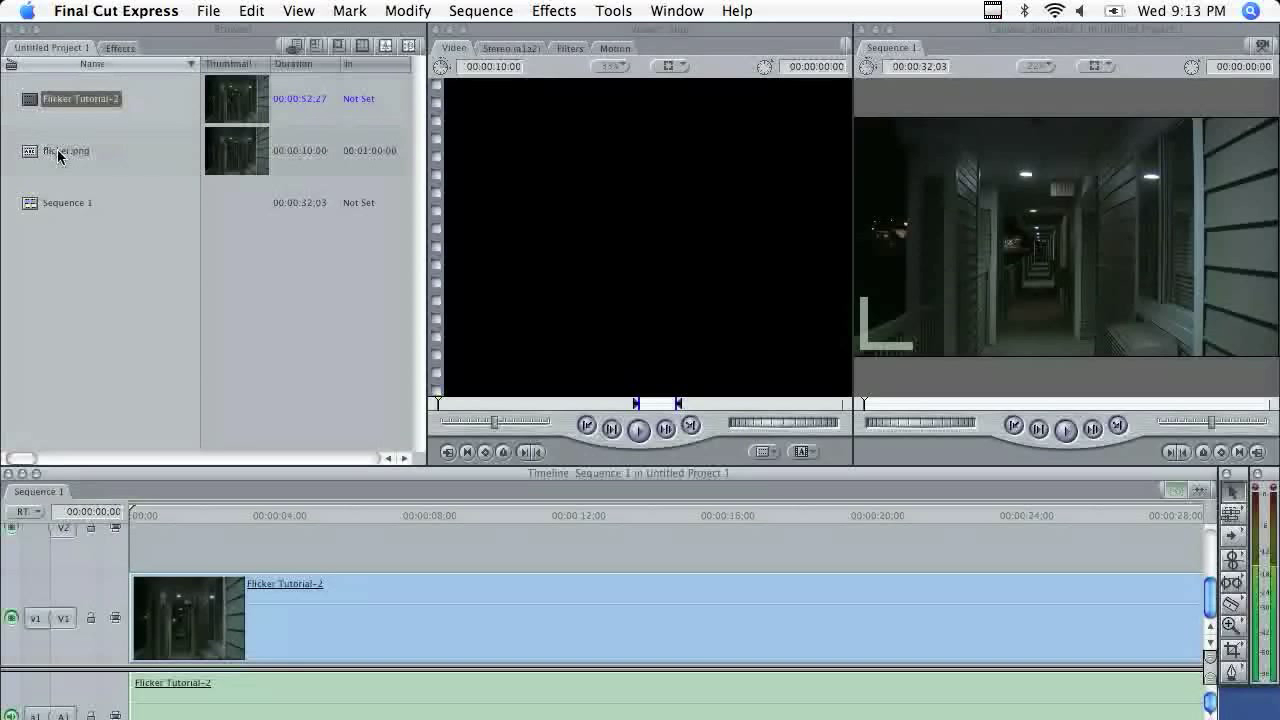
Step: Drag flicker.png onto track V2 at the sequence start, above the Flicker Tutorial clip
drag(65, 150, 137, 306)
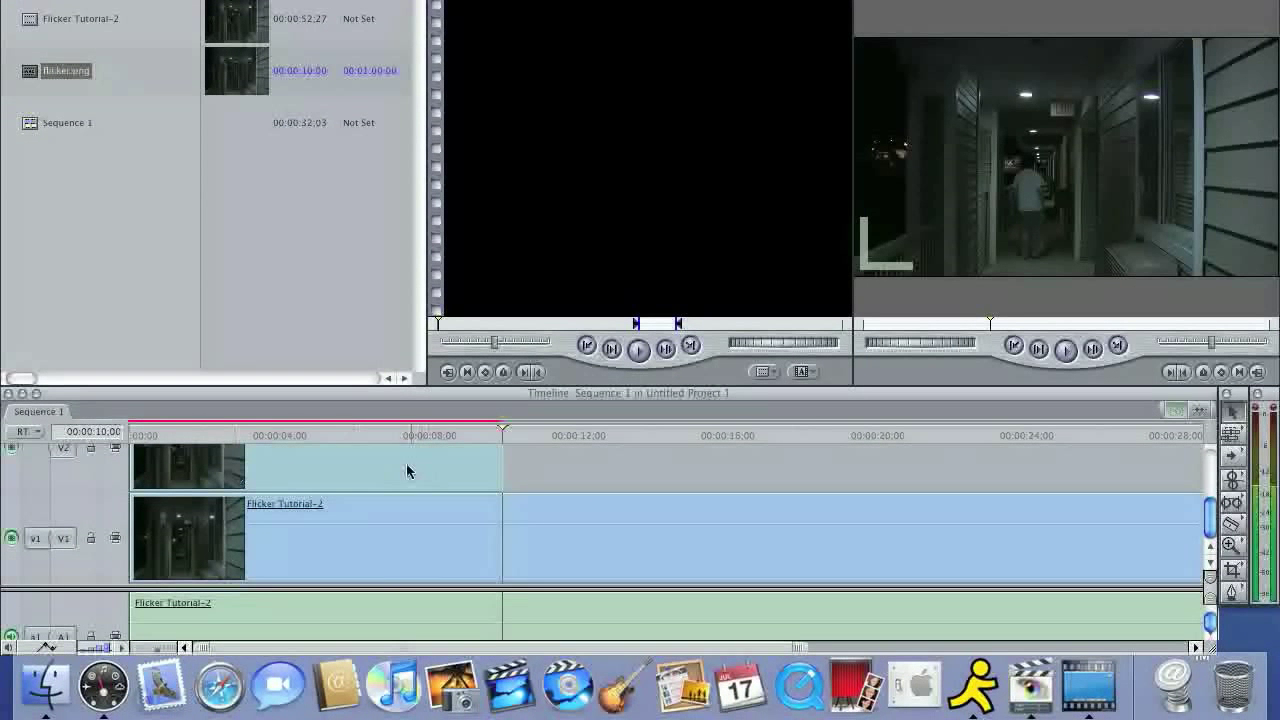
mouse_move(547, 448)
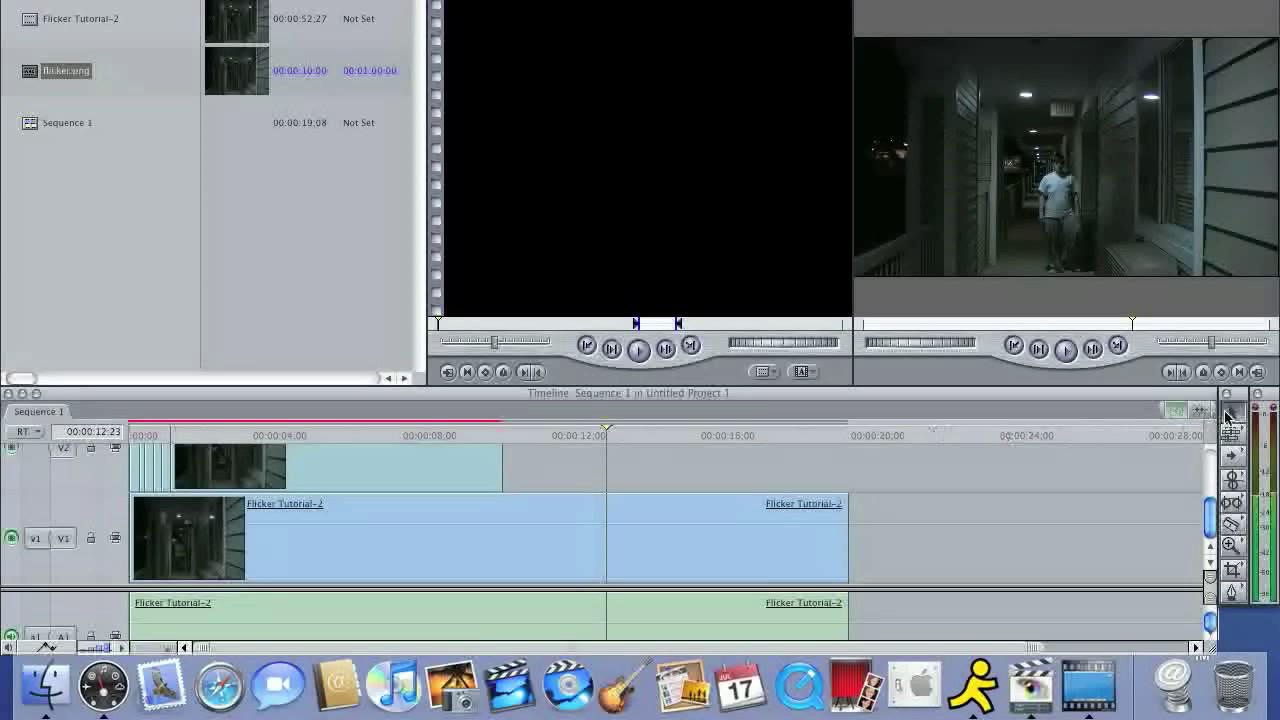
mouse_move(143, 480)
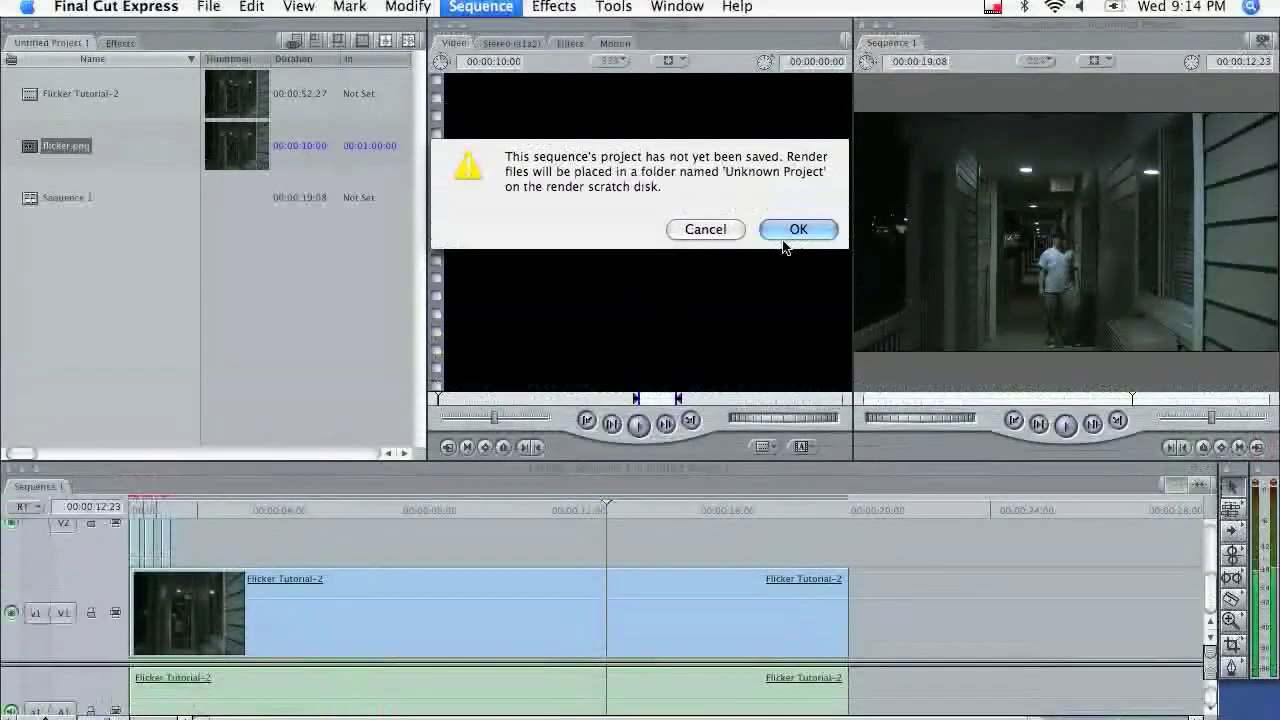
Step: Confirm the unsaved-project render warning with OK so the sequence starts rendering
click(798, 229)
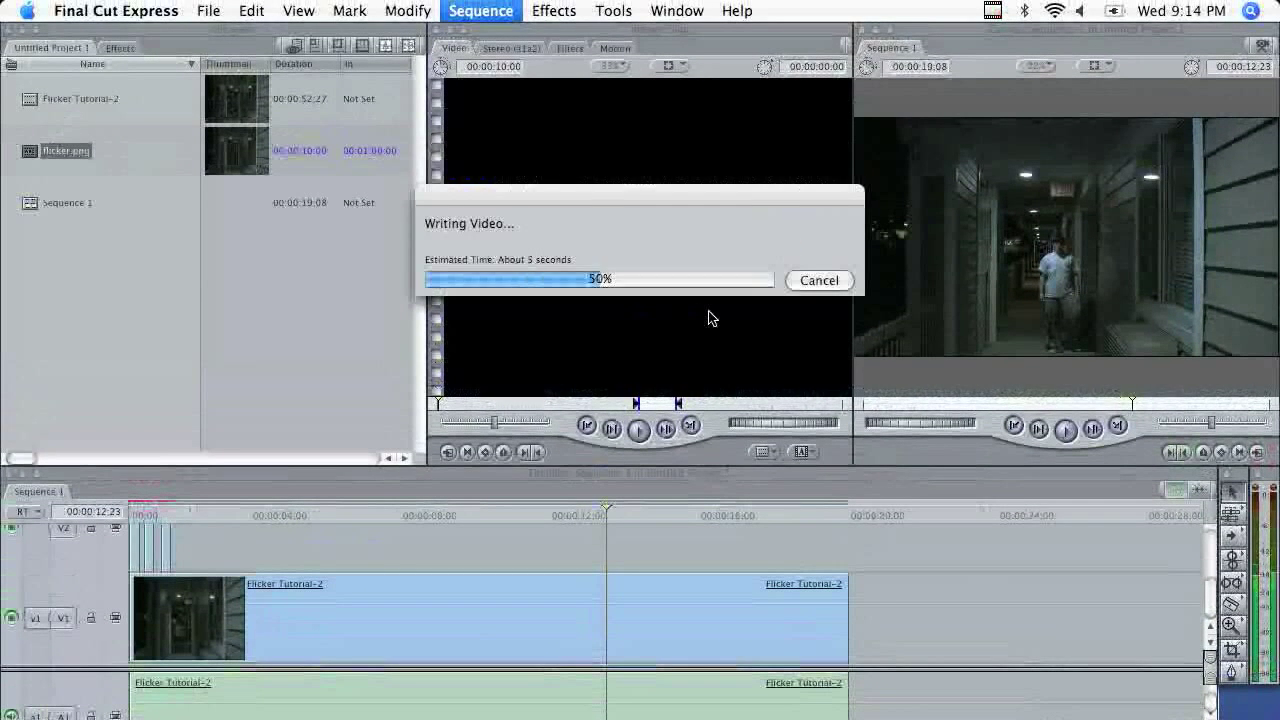